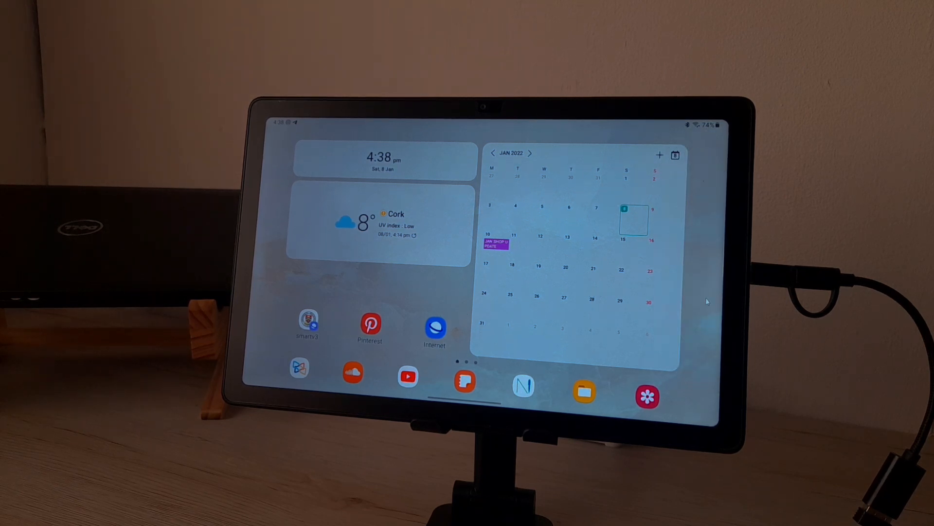
# Swipe left through the home screen pages, away from the widgets page.
pyautogui.hscroll(-3)
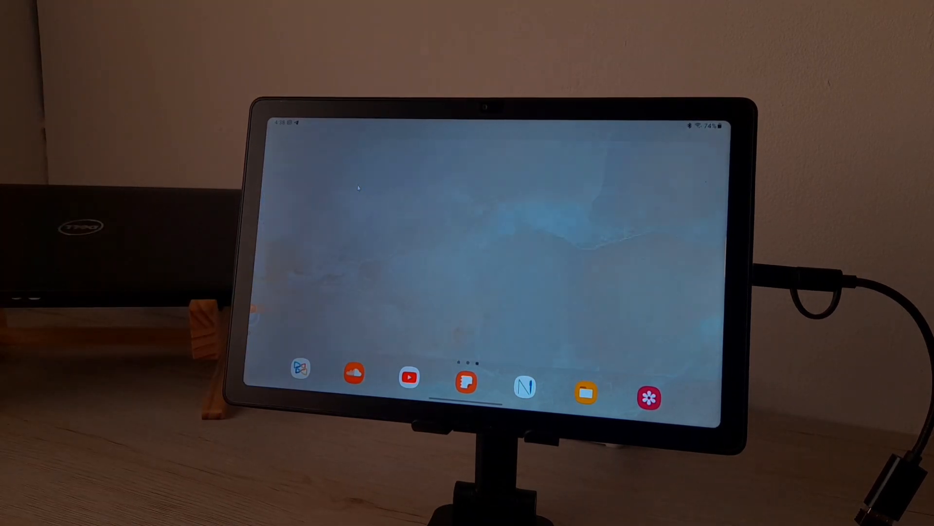
pyautogui.hscroll(-3)
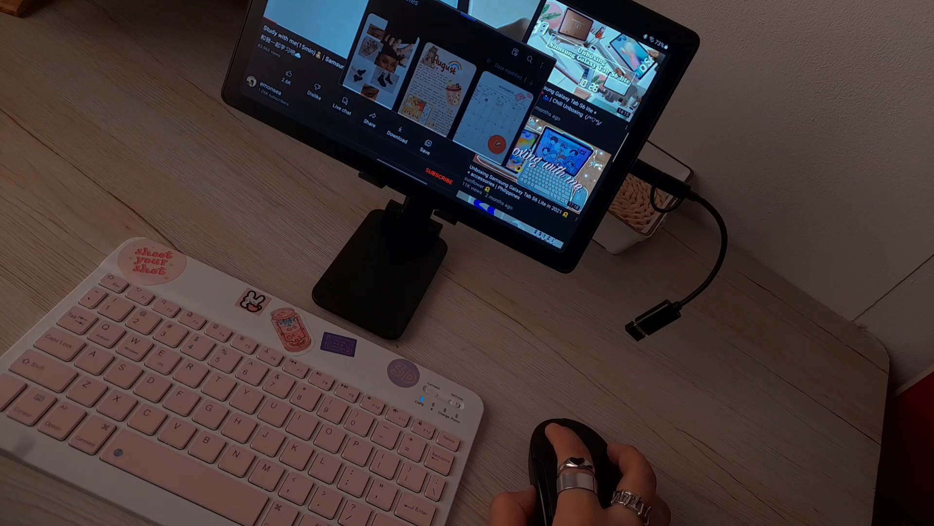
# Type the opening paragraph: 'HELLO, this is how you make Samsung Tab A7 into desktop… feels like laptop/PC'.
pyautogui.write('HELLO GO')
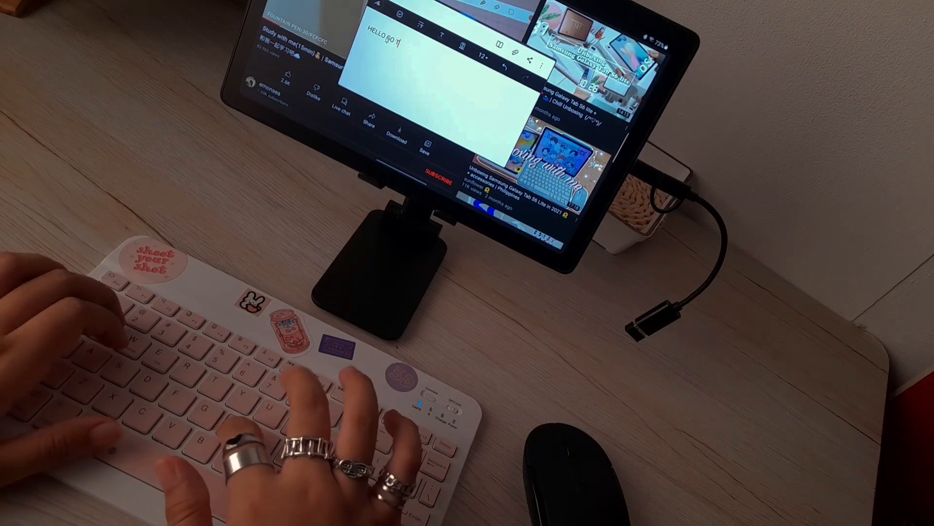
pyautogui.write('THIS IS HOW')
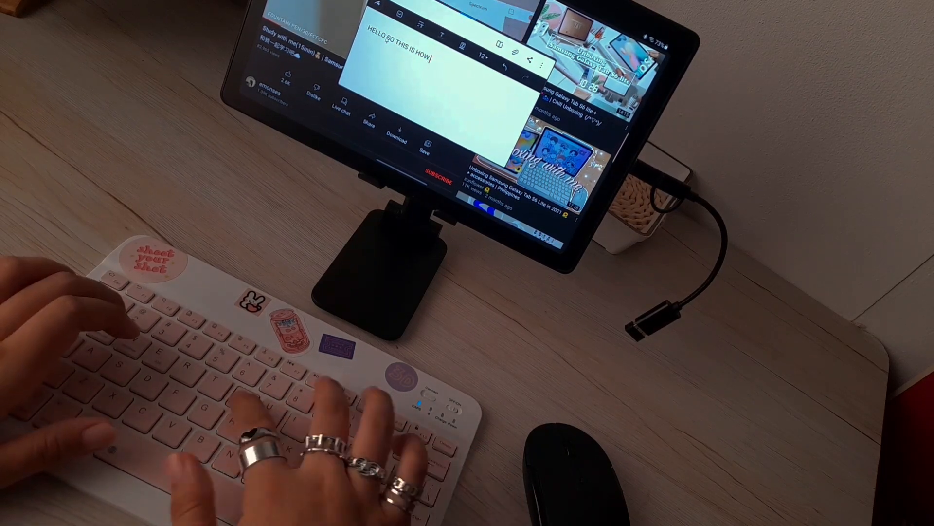
pyautogui.write('YOU MAKE SAMSUNG TAB A7 INTO DES')
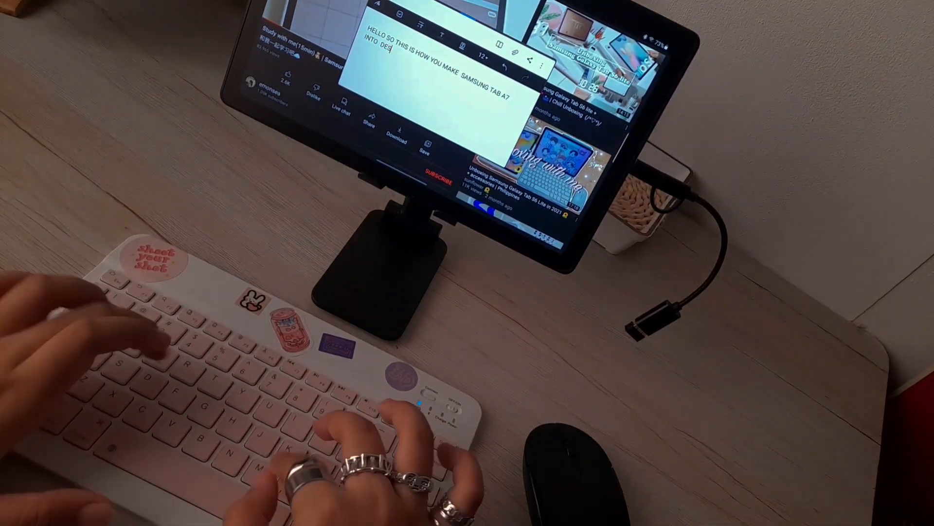
pyautogui.write('KTOPLOL FE')
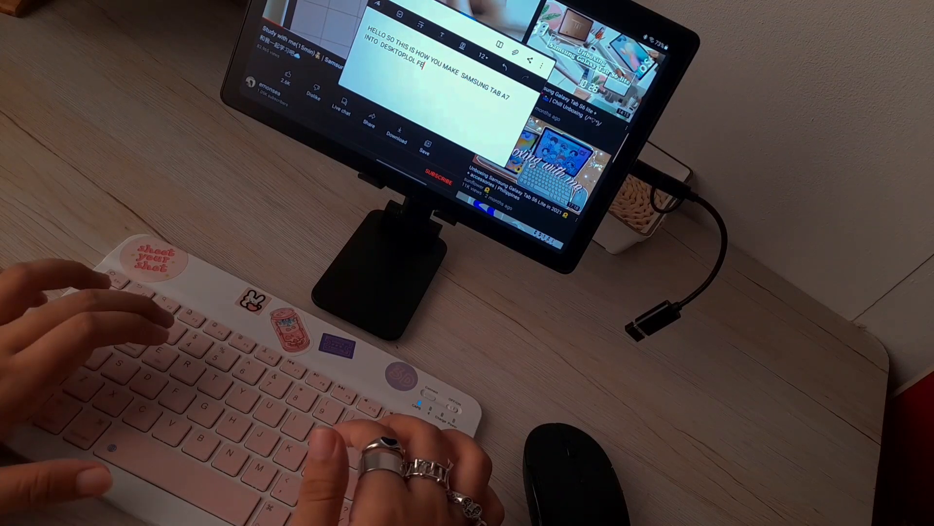
pyautogui.write('FEELS LIKE')
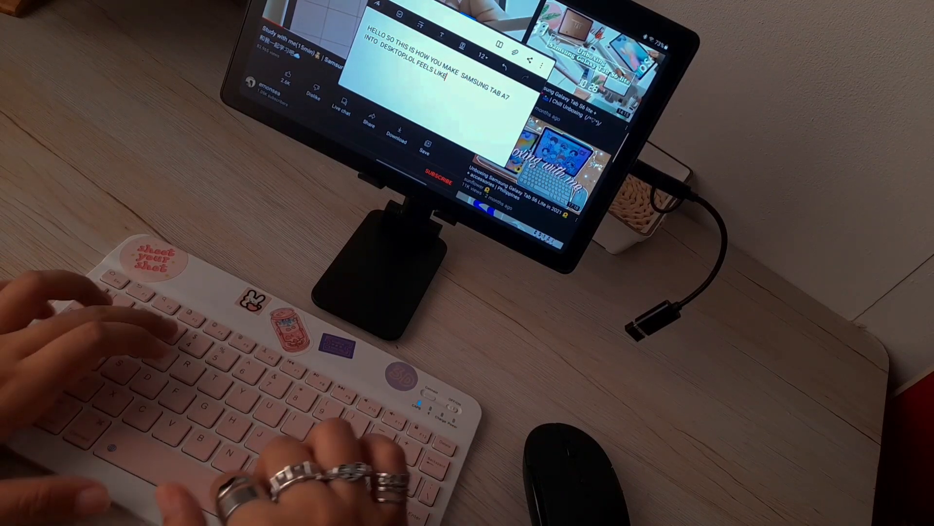
pyautogui.write('YOURE O')
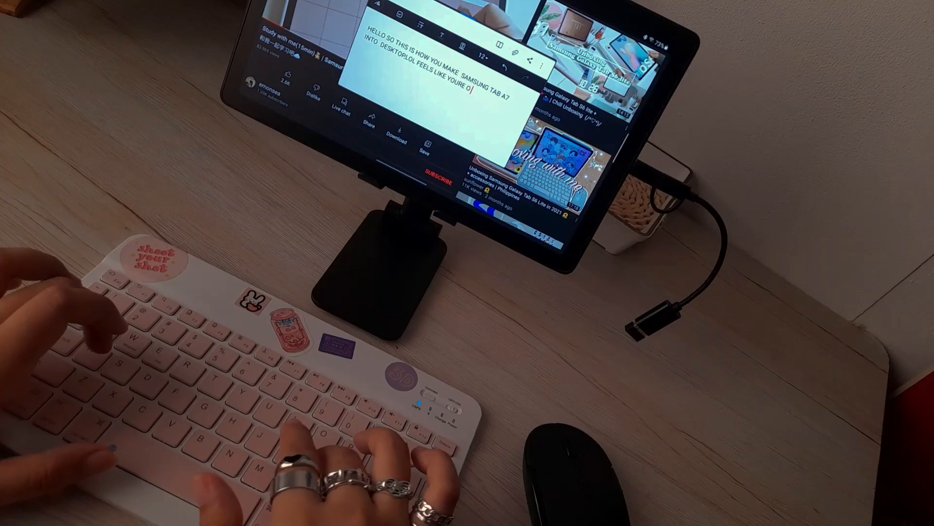
pyautogui.write('LAPTOP/PC')
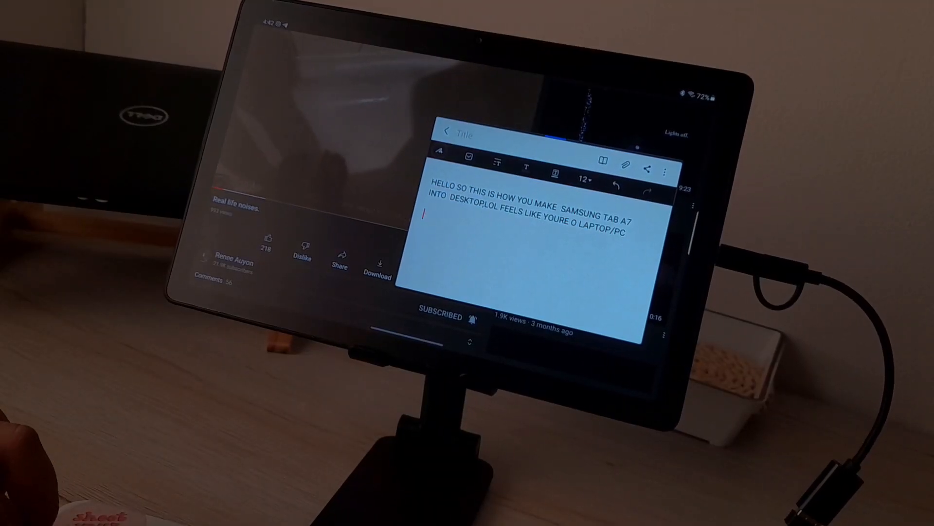
# Type the second paragraph about being grateful, since you don't need the most expensive tab.
pyautogui.write('I HOPE')
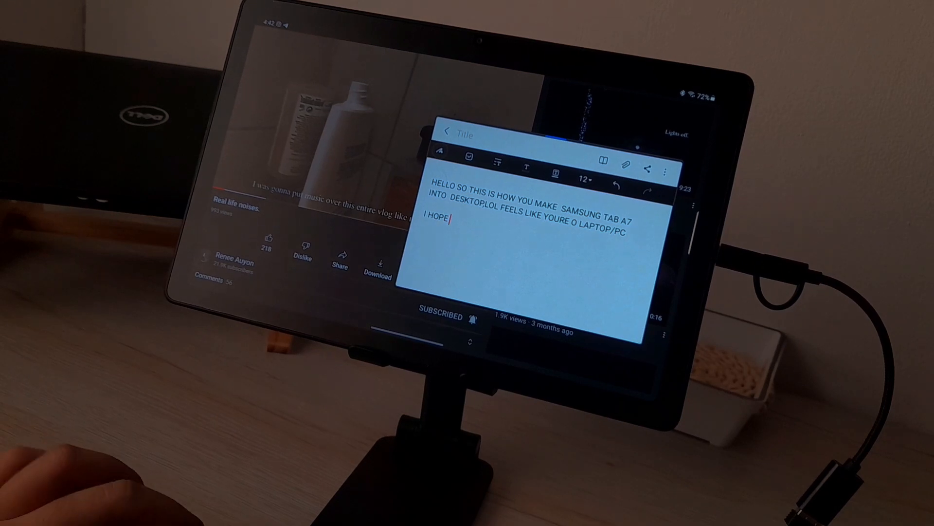
pyautogui.write('THI HELPS YOU ALL TO BE GRATE')
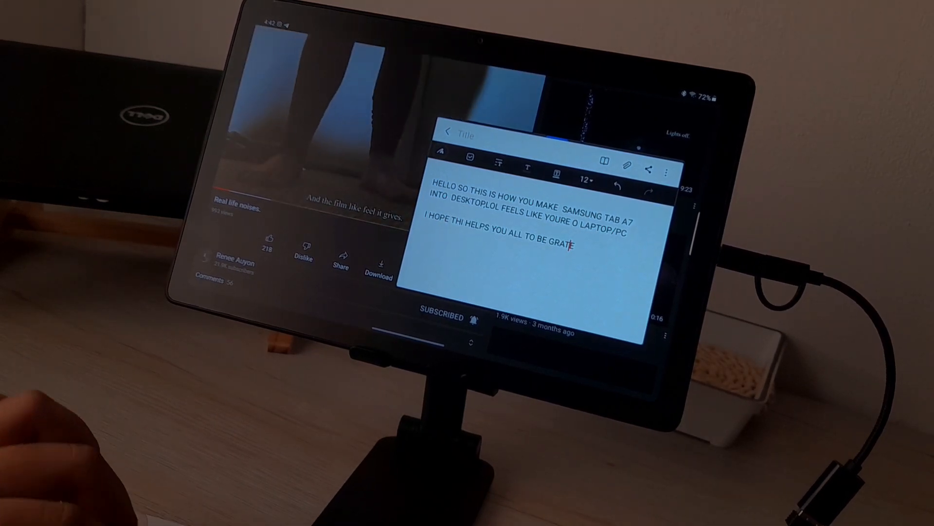
pyautogui.write('FUL WITH WHAT YOU')
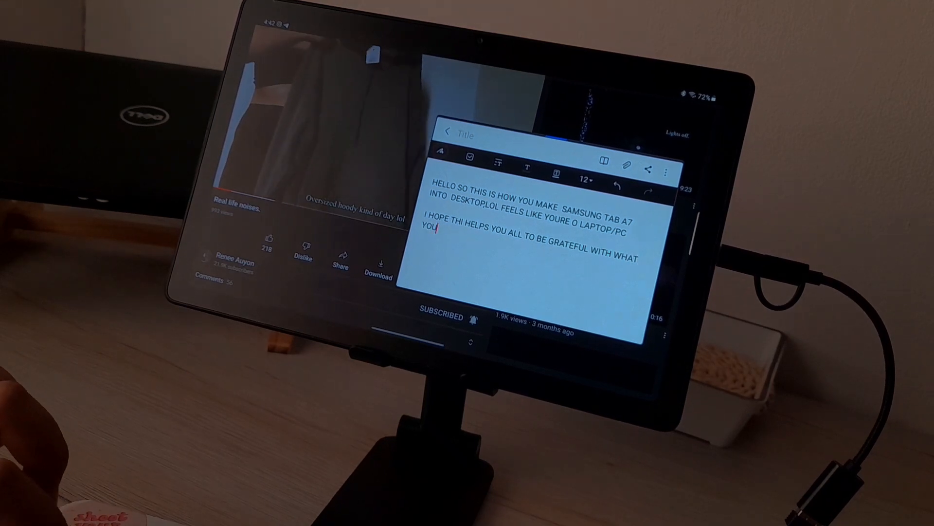
pyautogui.write('HAVE,BECA')
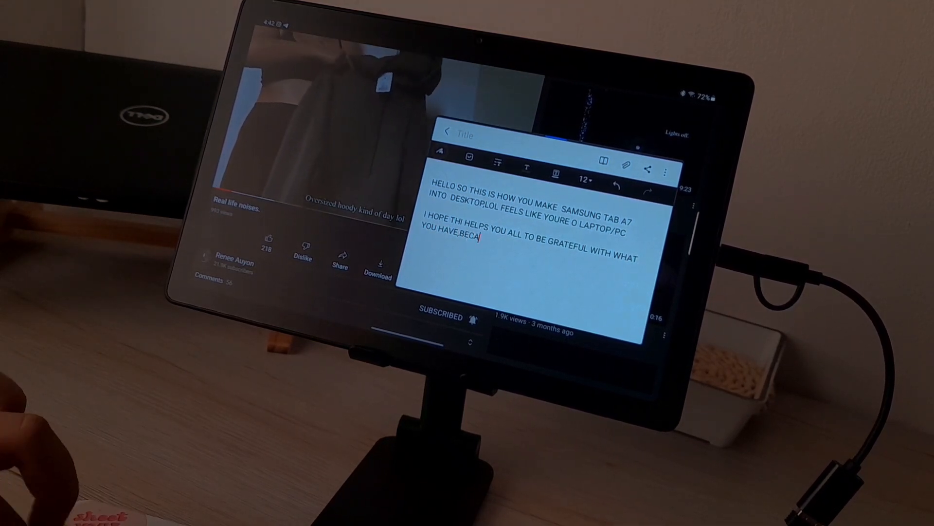
pyautogui.write('USE U DONT NEED THE MOST')
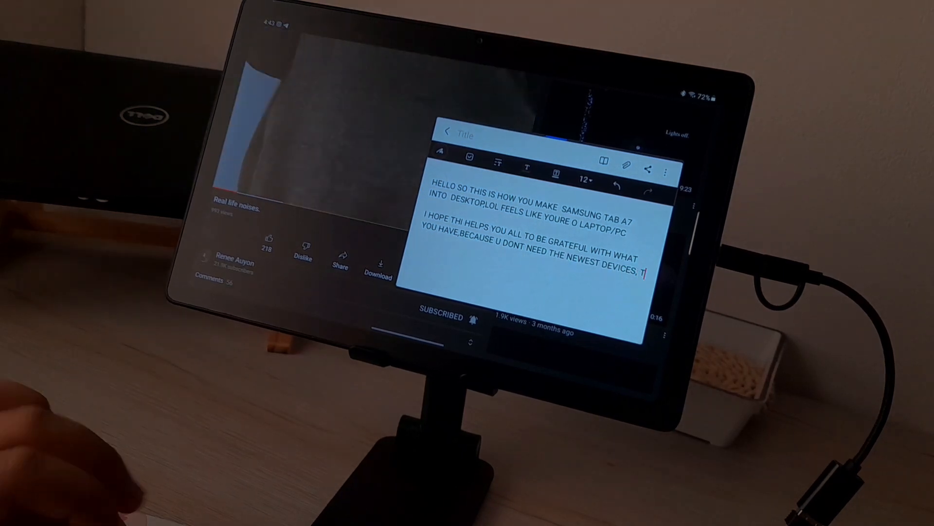
pyautogui.write('THE MOST EXPENSIVE TAB . REMEBER MAKE THE BEST OF WHAT YOU HAVE :)')
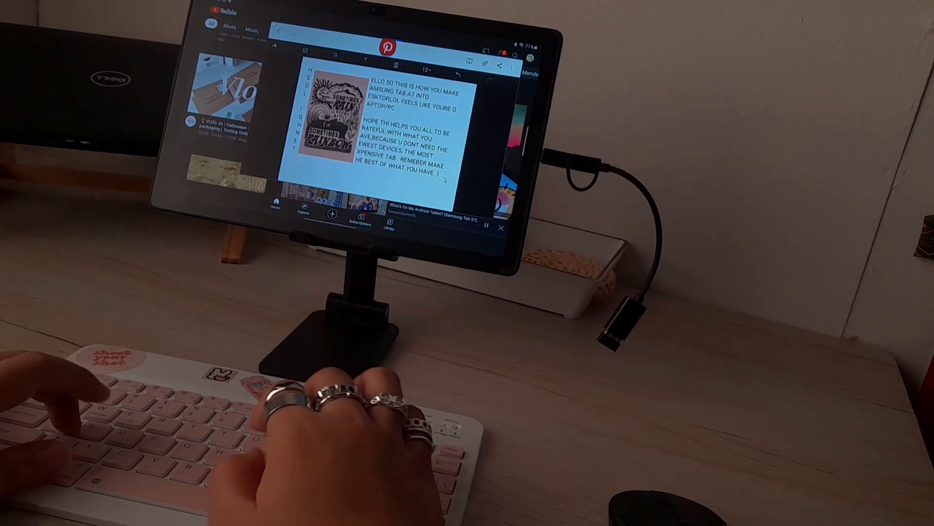
# Type the sign-off 'ANYWAY… THANK YOU FOR TH…' ending with 'from Yasmin :)'.
pyautogui.write('ANYWAY YYYYY THANK YOU FOR THE ENDLESS SUPPORT.MUCH LOVE')
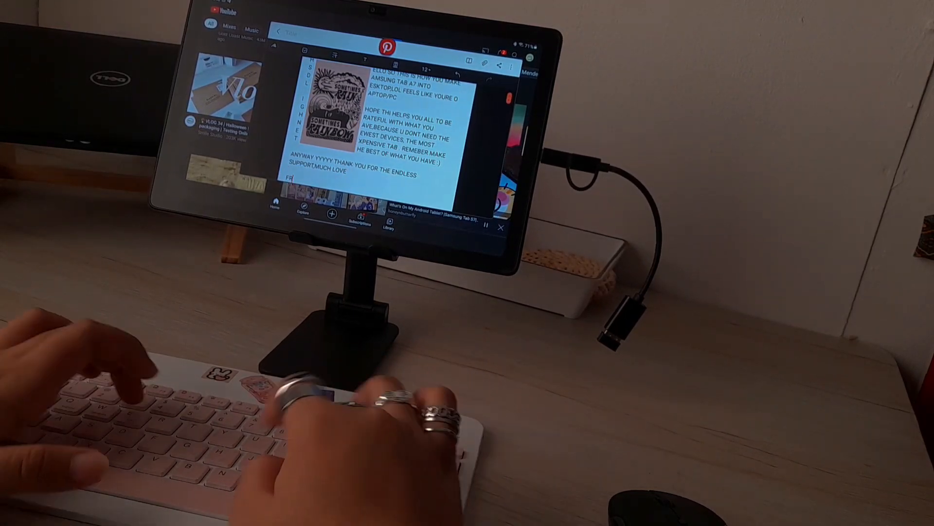
pyautogui.write('ROM YASMIN :)')
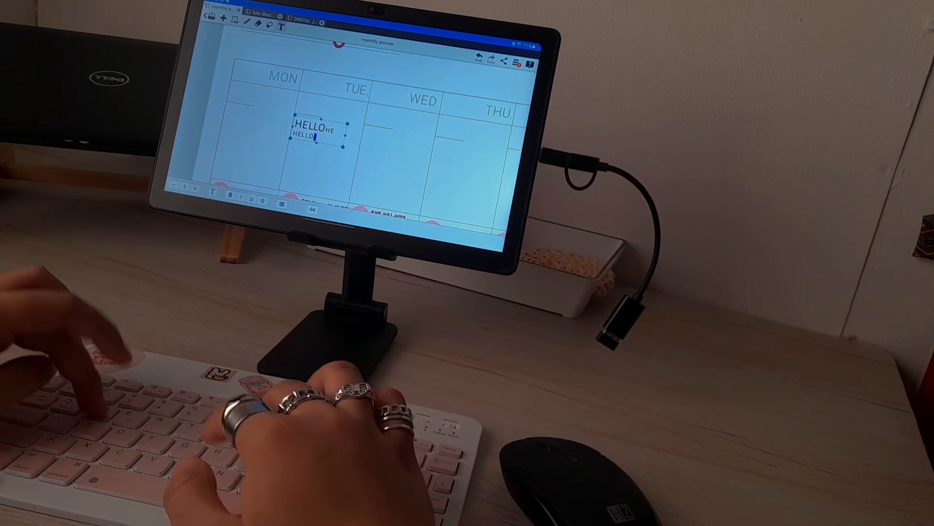
# Type a stray text line, then show Xodo's viewing-mode and page options for Lesson 4.
pyautogui.write('WHAT ARE YOU PRICK UM SHOULDNT')
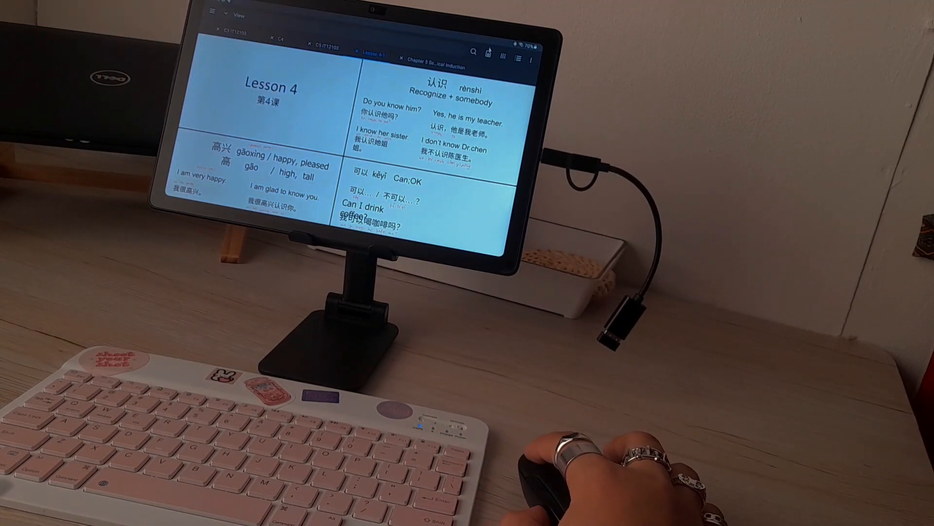
pyautogui.click(238, 15)
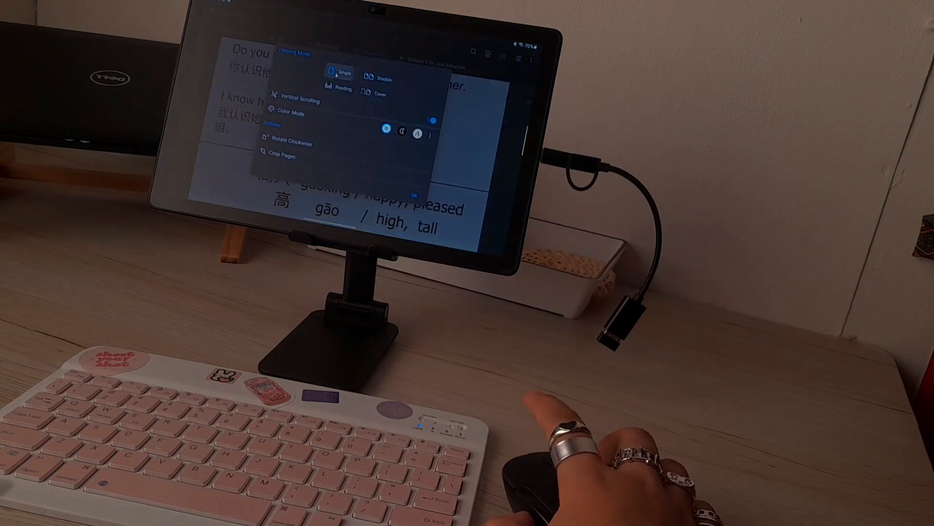